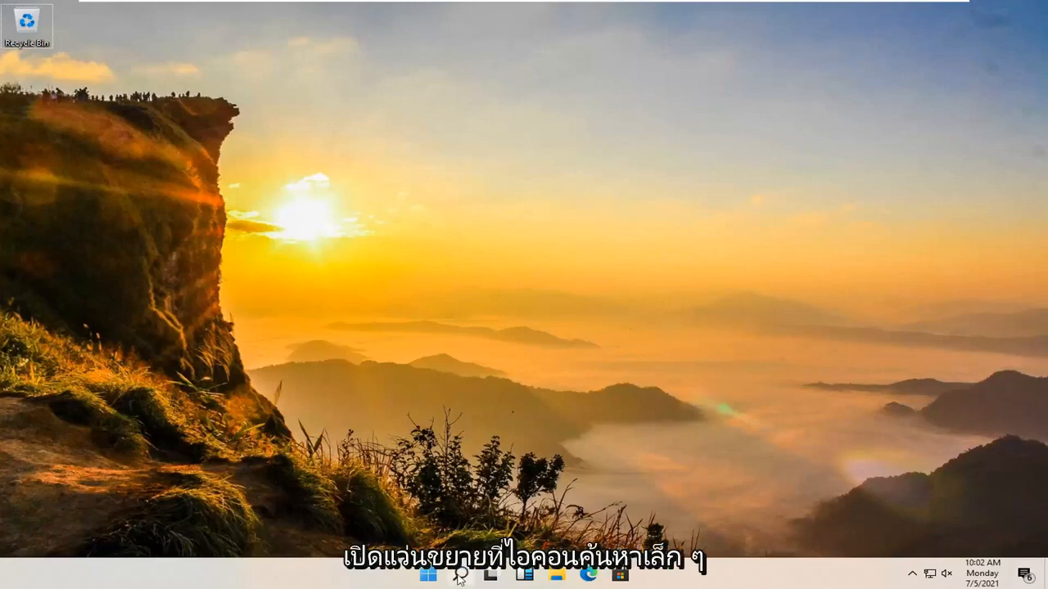
# Step: Find Control Panel through Windows Search, view it as large icons, and open User Accounts
pyautogui.click(458, 574)
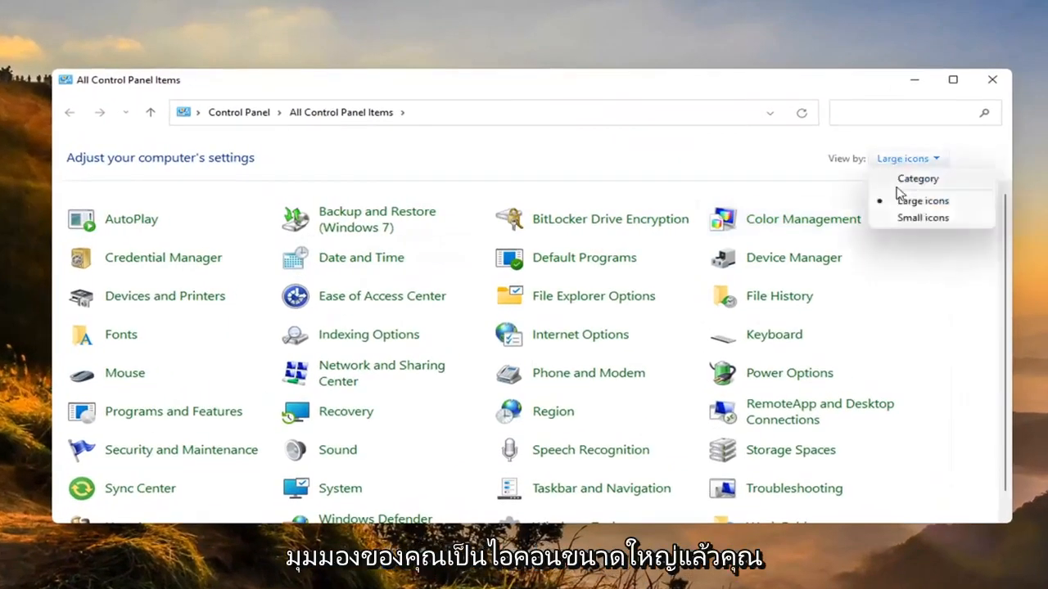
pyautogui.click(922, 201)
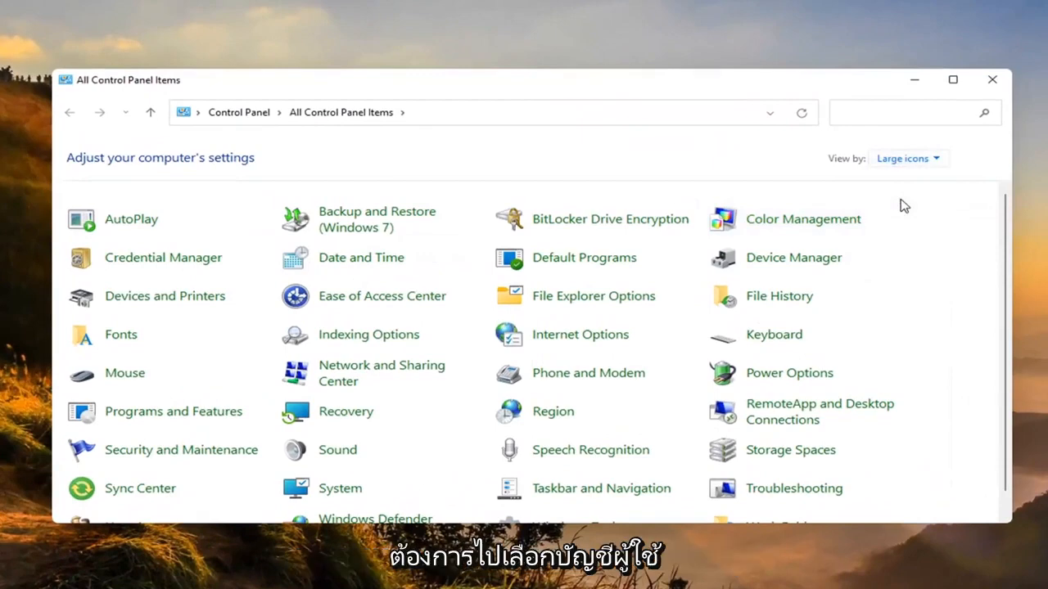
pyautogui.scroll(-3)
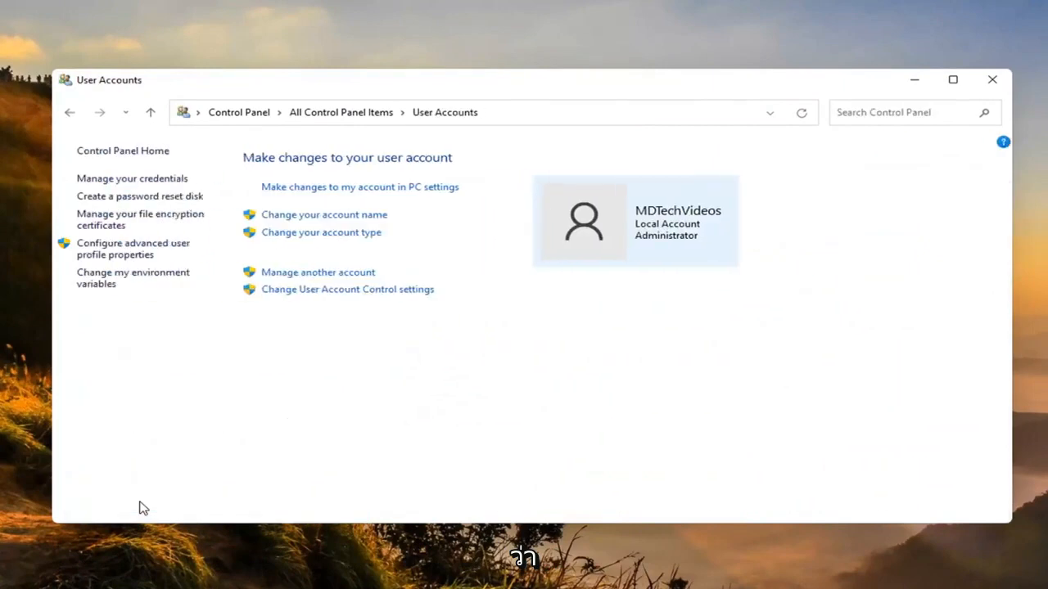
pyautogui.moveTo(168, 493)
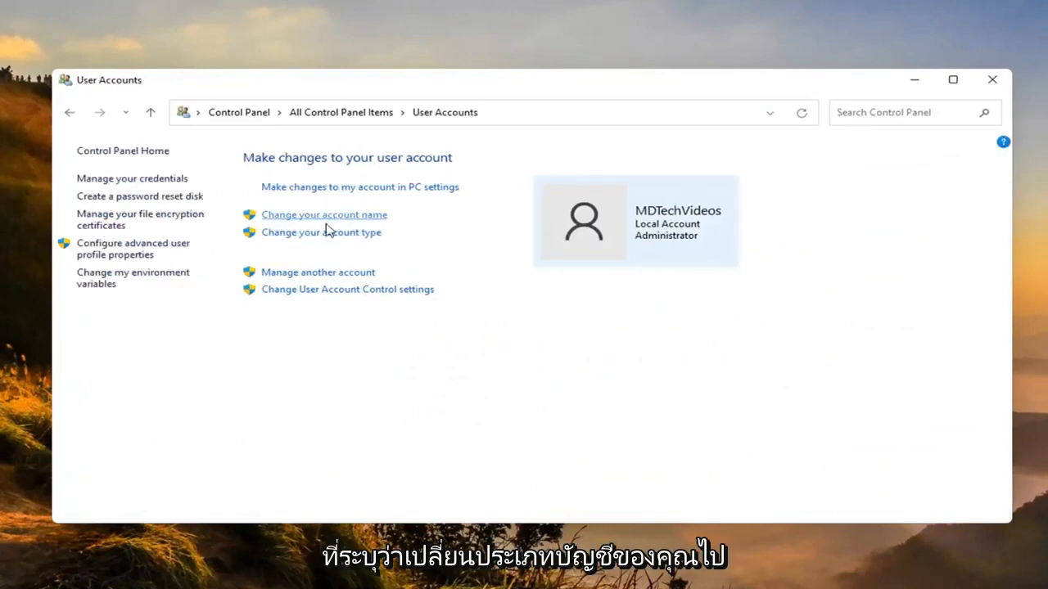
# Step: View the Standard and Administrator account type options, then close Control Panel
pyautogui.click(320, 232)
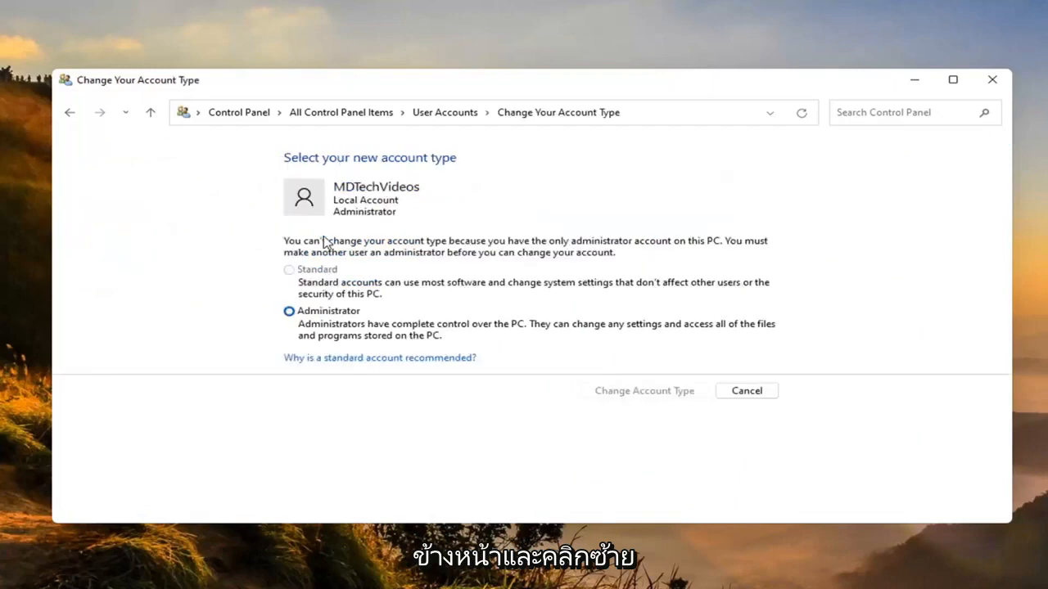
pyautogui.moveTo(295, 274)
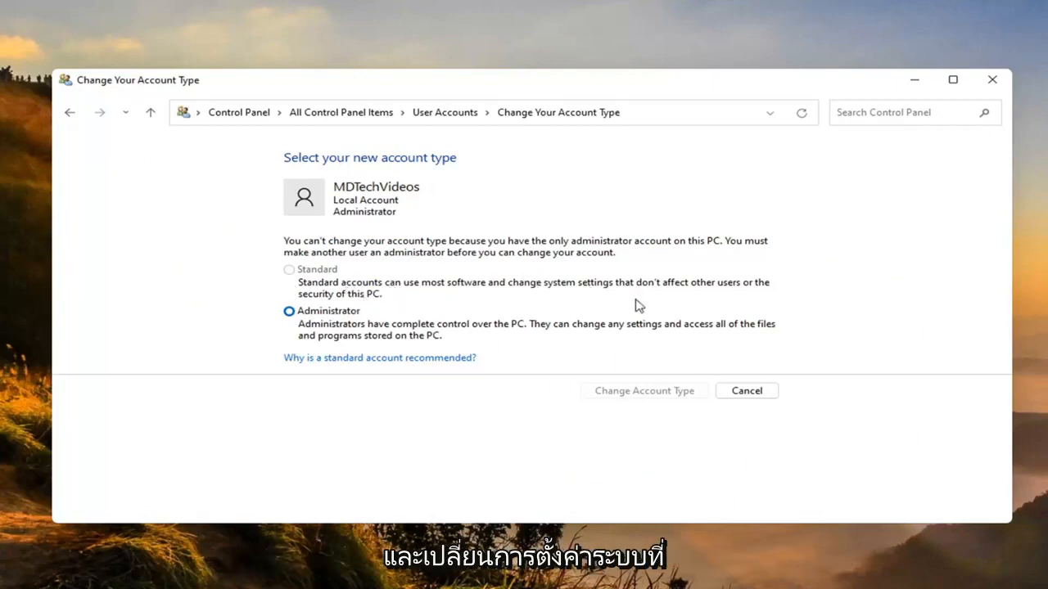
pyautogui.moveTo(529, 286)
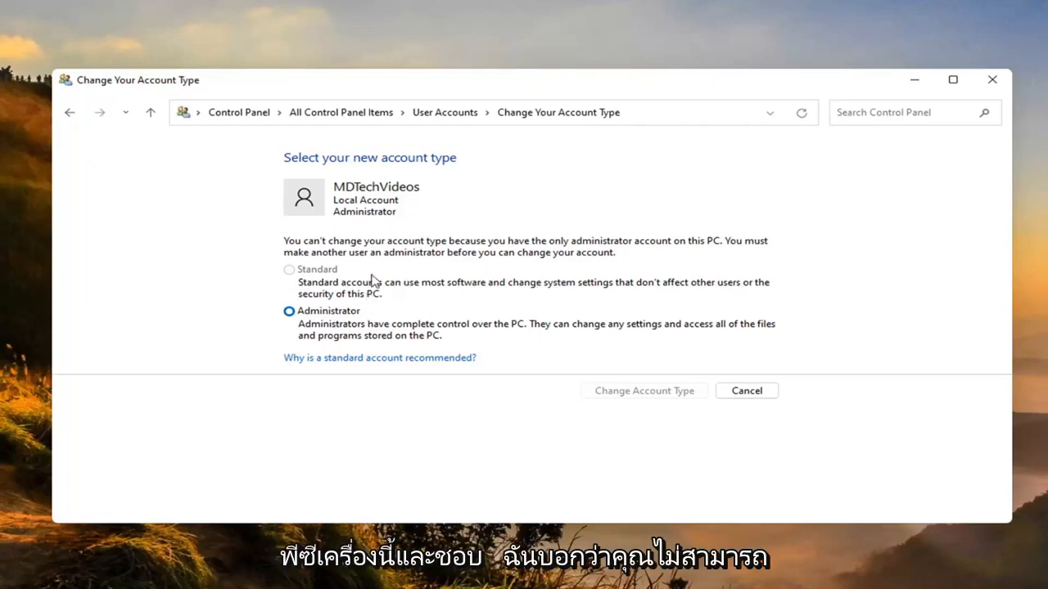
pyautogui.moveTo(289, 264)
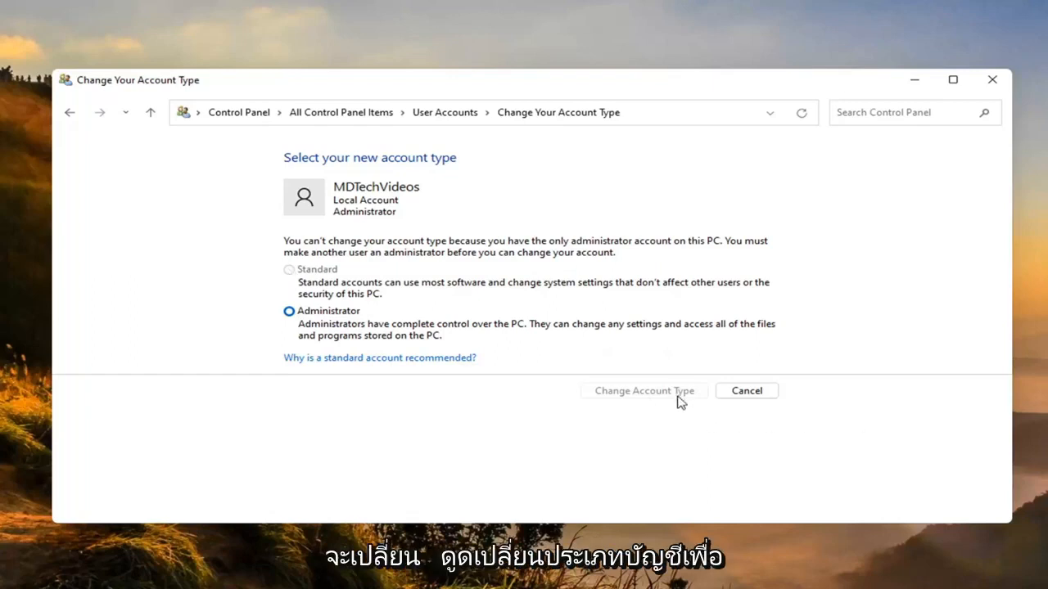
pyautogui.moveTo(587, 394)
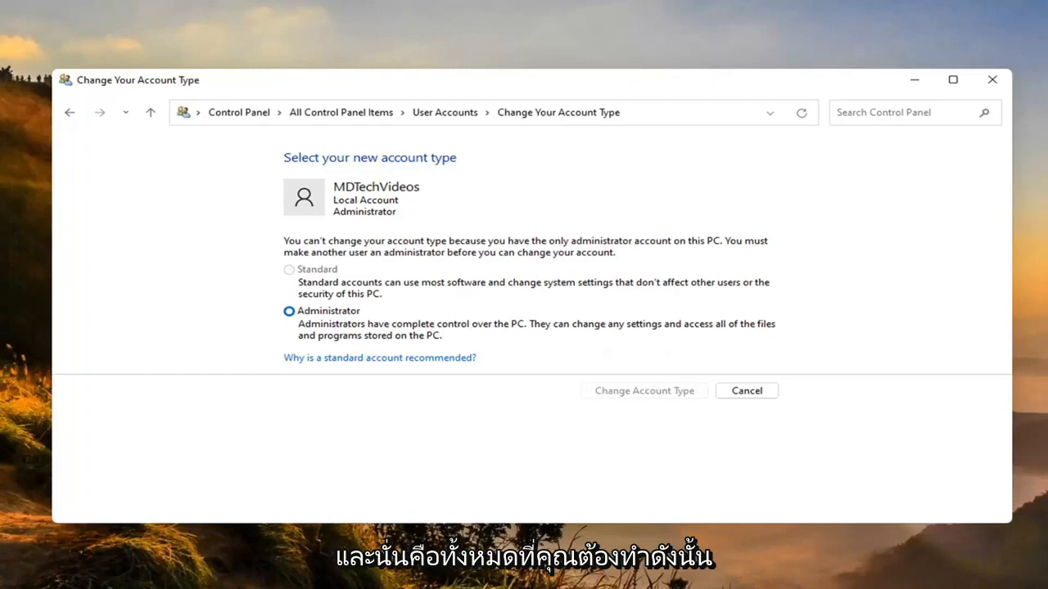
pyautogui.click(746, 391)
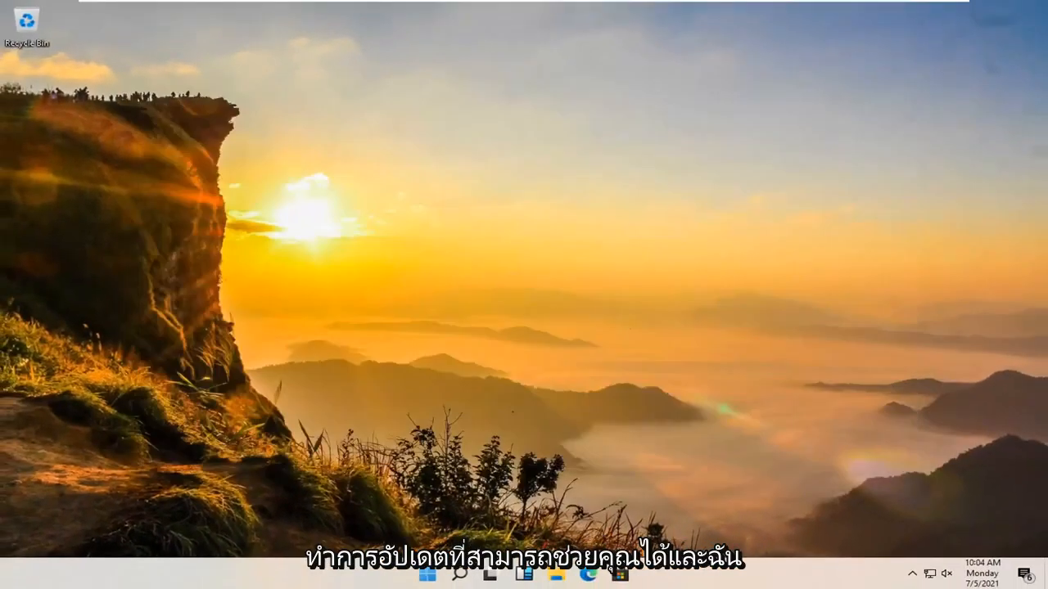